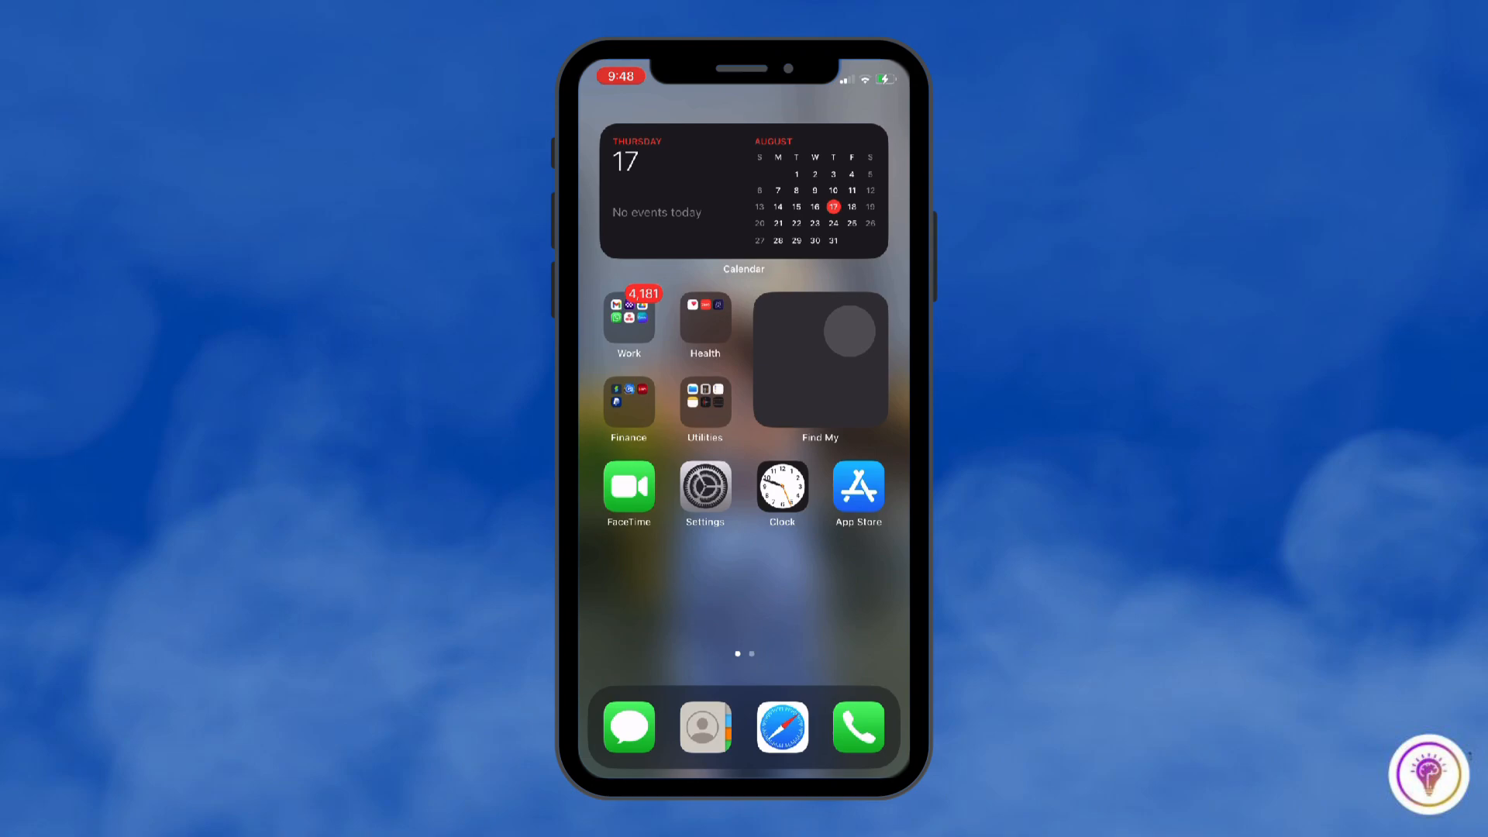
{"action": "mouse_move", "coordinate": [706, 509]}
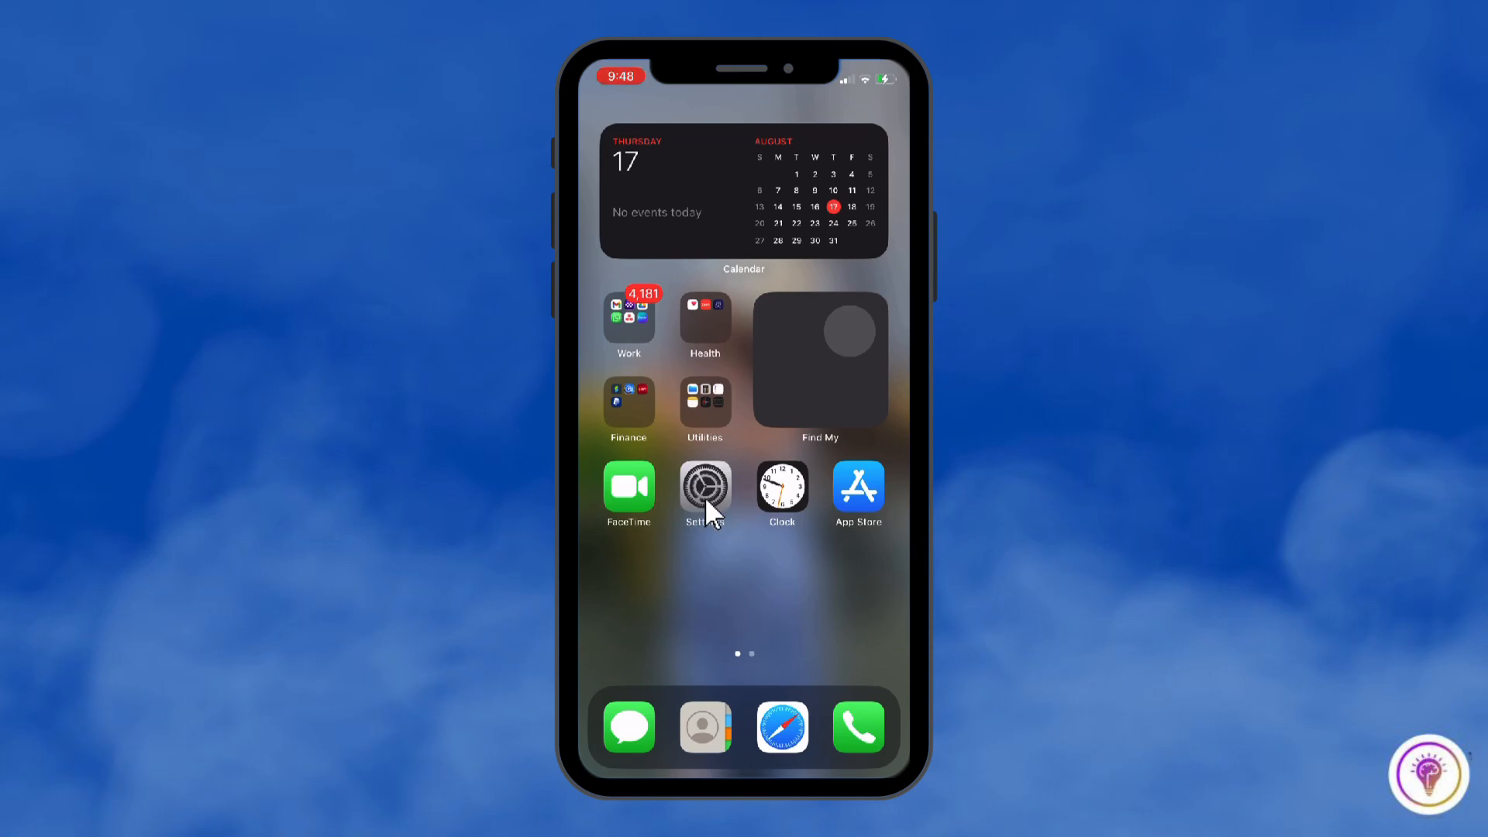
Launch Settings from the Home Screen icon.
{"action": "left_click", "coordinate": [705, 485]}
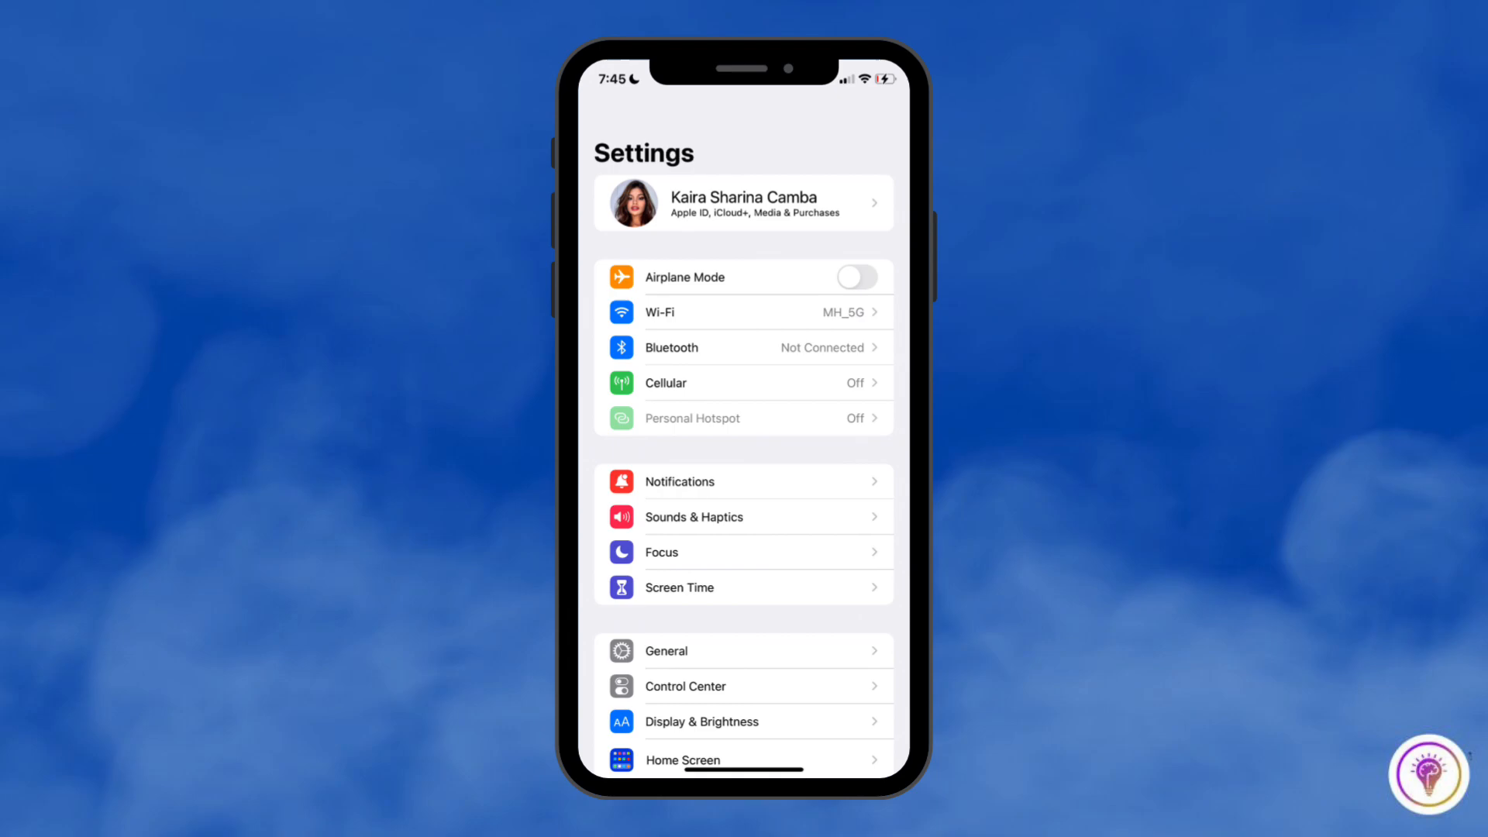
{"action": "mouse_move", "coordinate": [725, 694]}
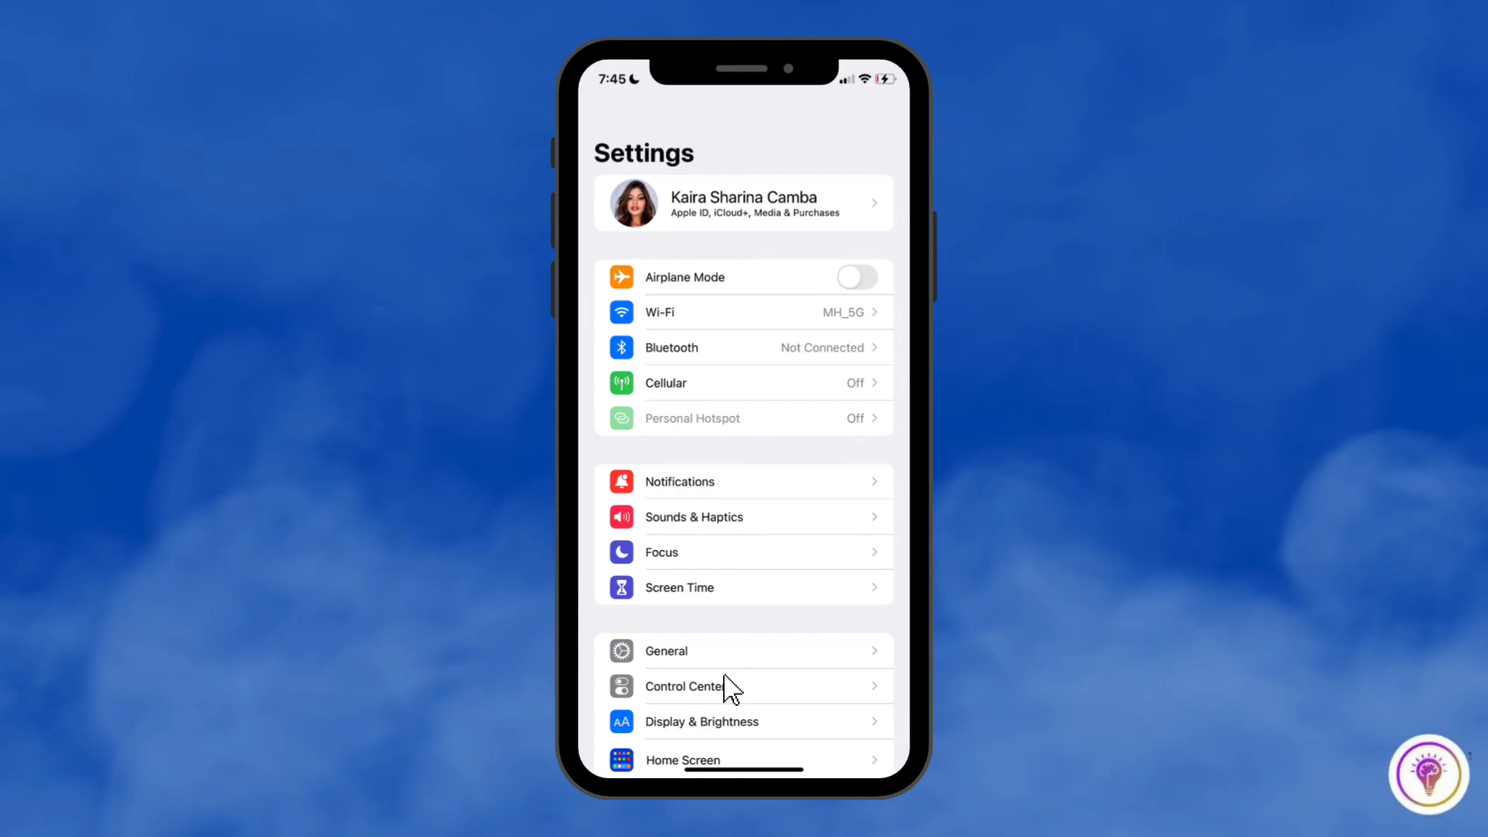
Enter the General section from the main Settings list.
{"action": "left_click", "coordinate": [697, 650]}
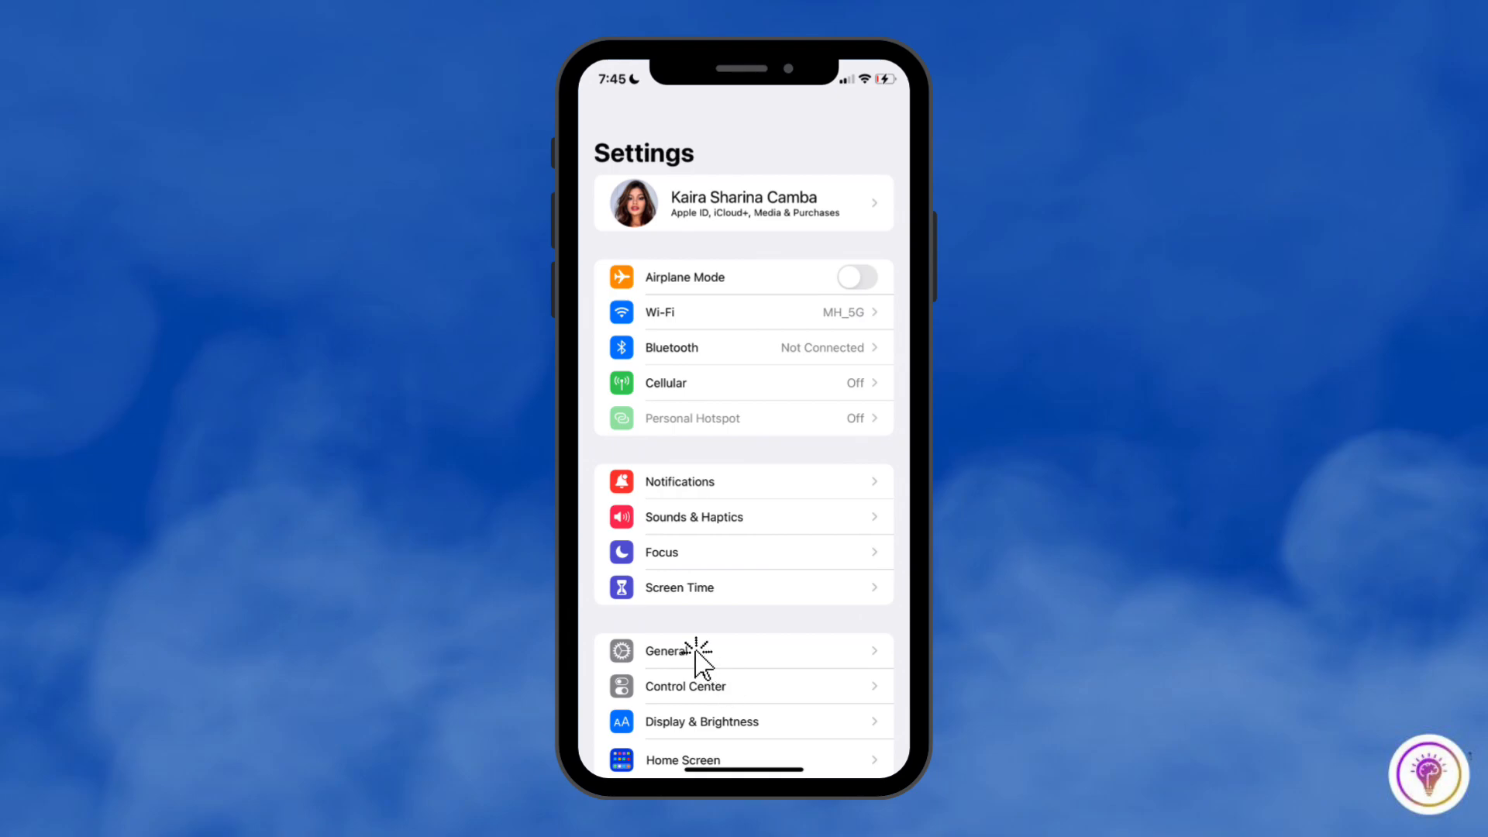
{"action": "left_click", "coordinate": [691, 650]}
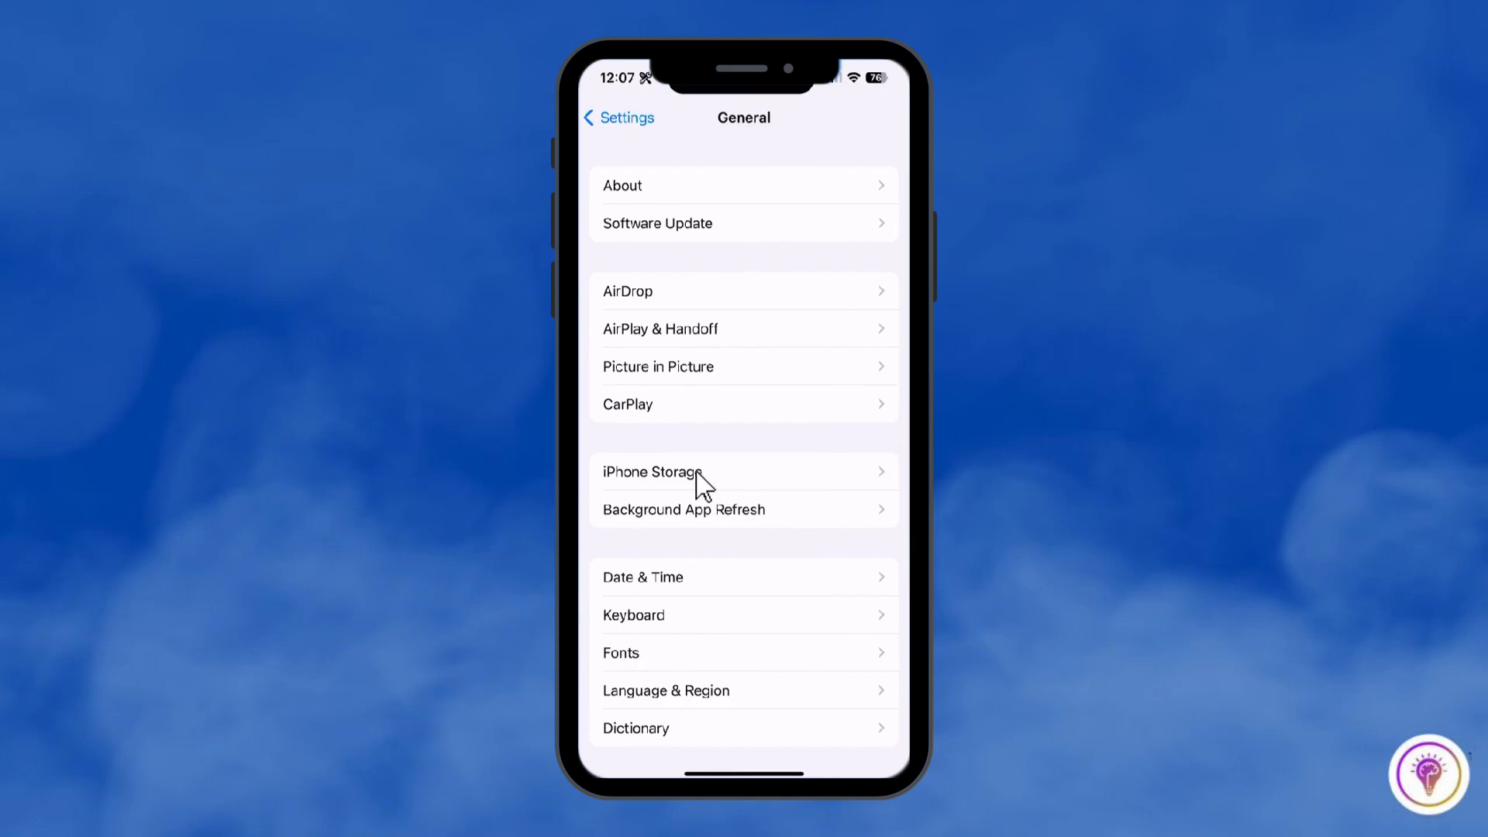
View iPhone Storage: 41.7 GB of 128 GB used, apps ranked by size.
{"action": "left_click", "coordinate": [683, 471]}
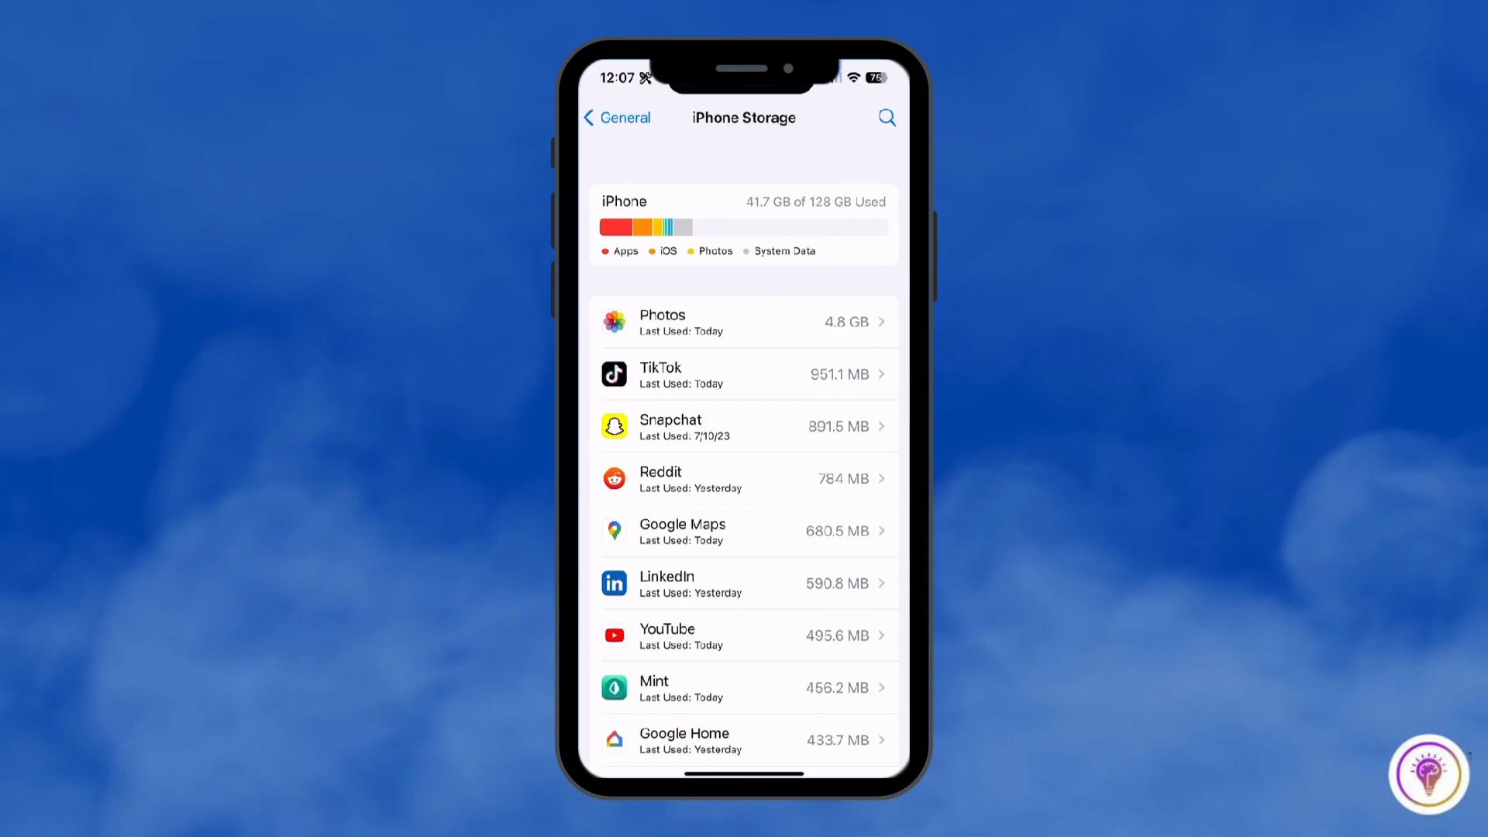
{"action": "scroll", "scroll_direction": "down", "scroll_amount": 3}
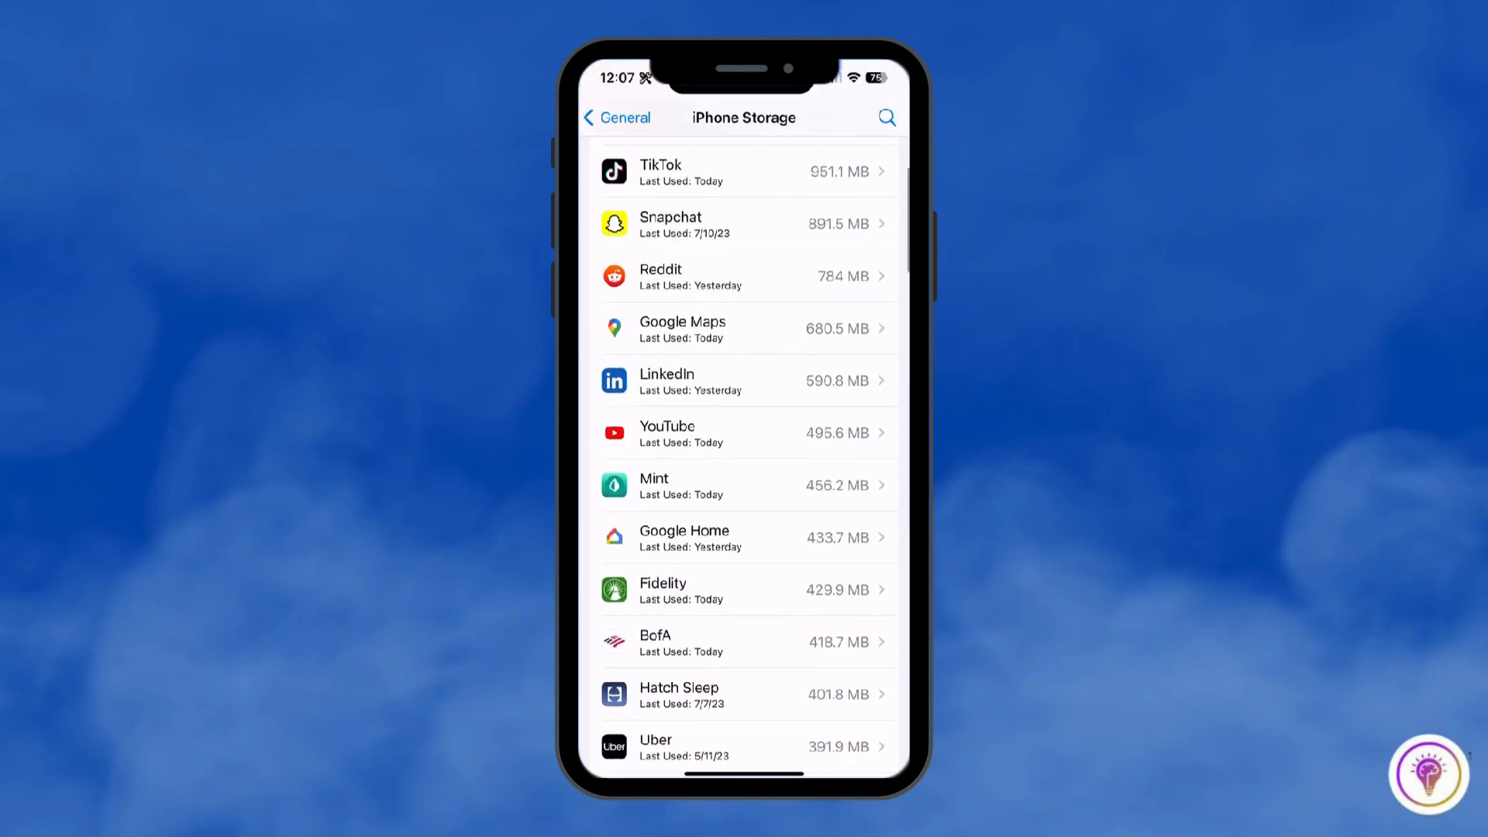
{"action": "scroll", "scroll_direction": "down", "scroll_amount": 3}
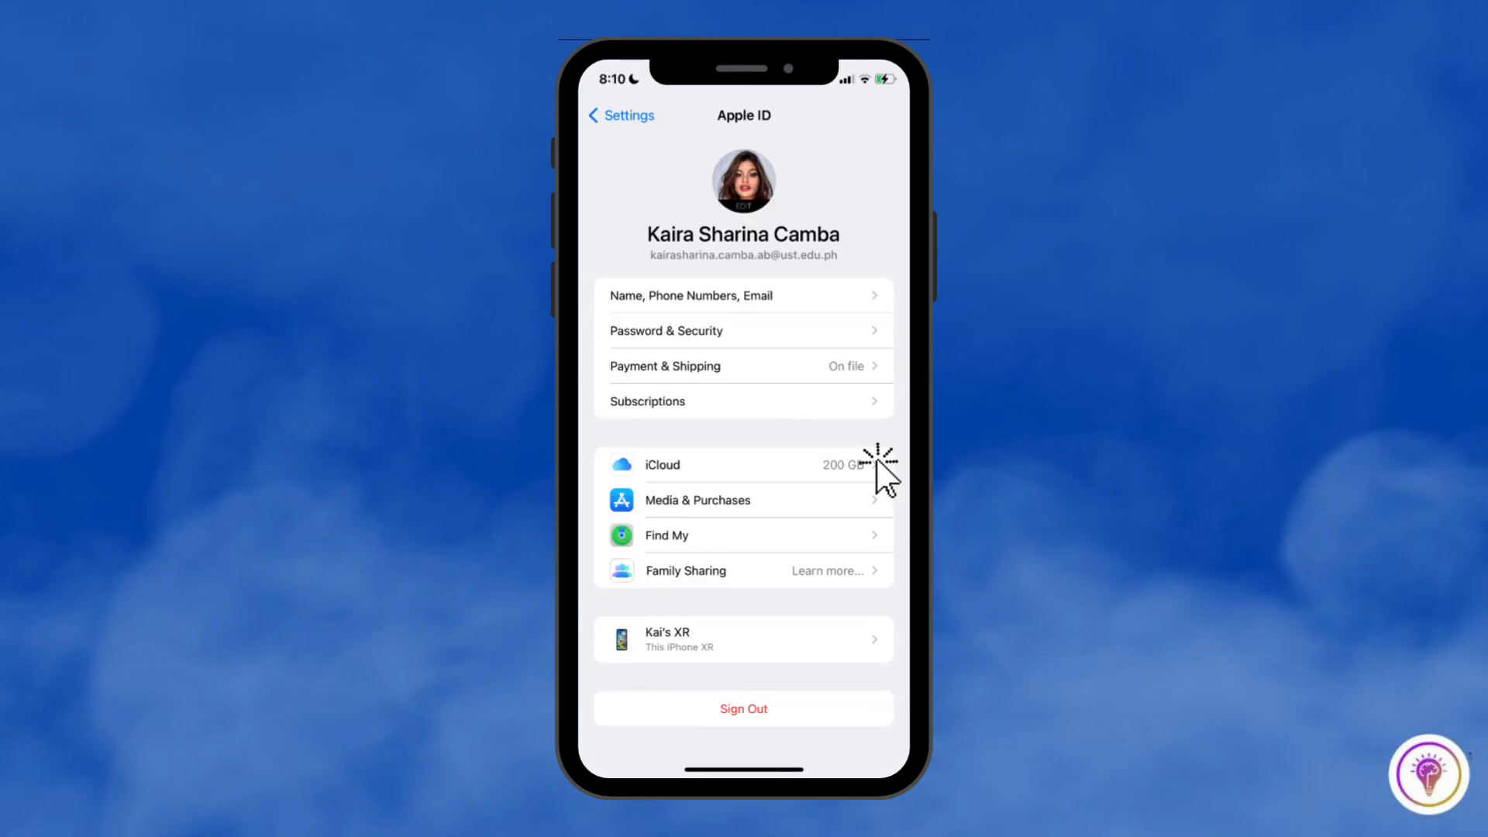
Reach iCloud (1.1 TB of 2 TB used) and show the full Apps using iCloud list.
{"action": "left_click", "coordinate": [742, 465]}
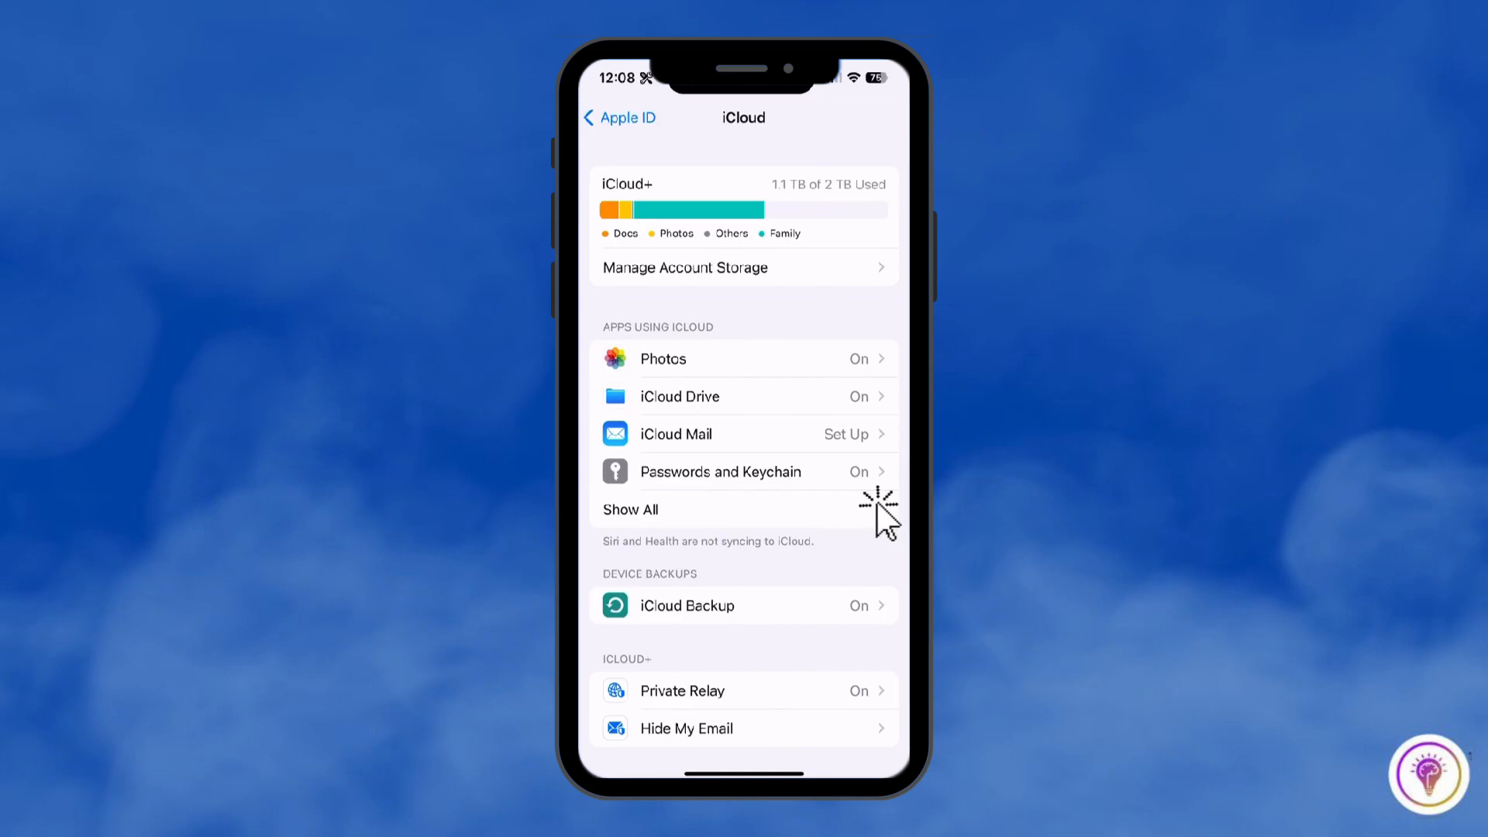
{"action": "mouse_move", "coordinate": [918, 563]}
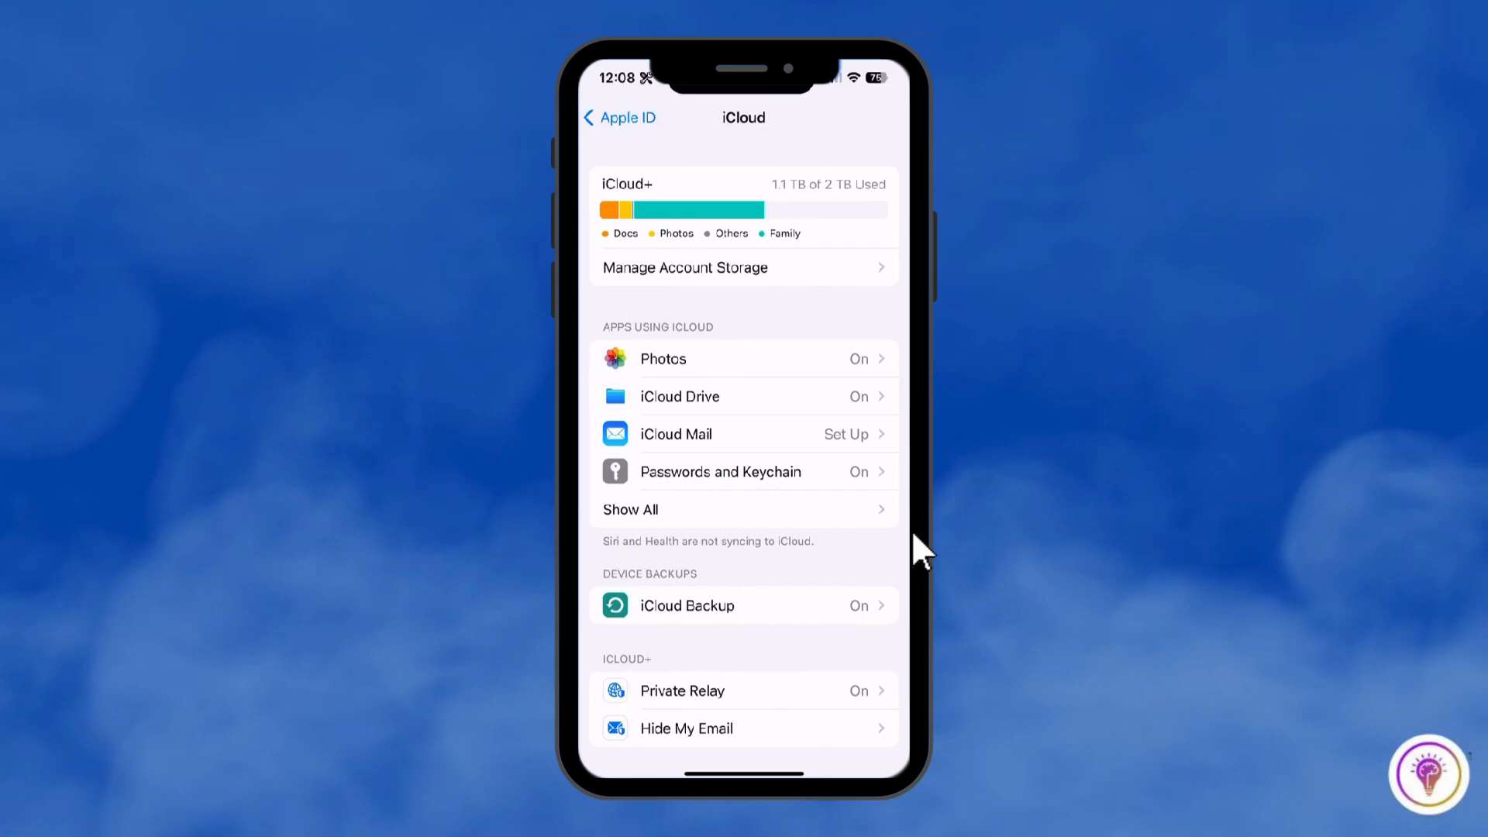
{"action": "left_click", "coordinate": [630, 509]}
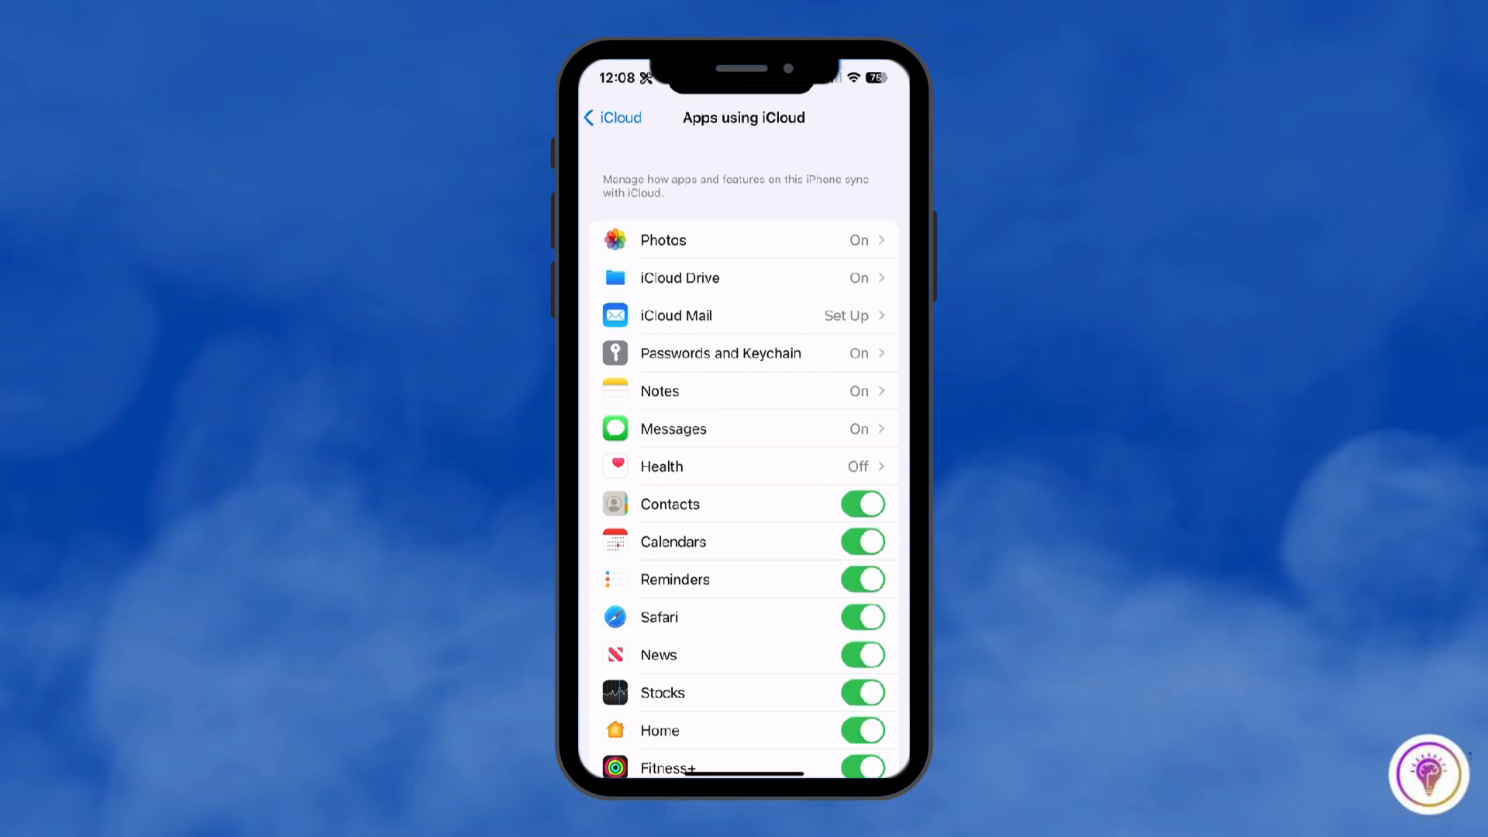
{"action": "scroll", "scroll_direction": "down", "scroll_amount": 3}
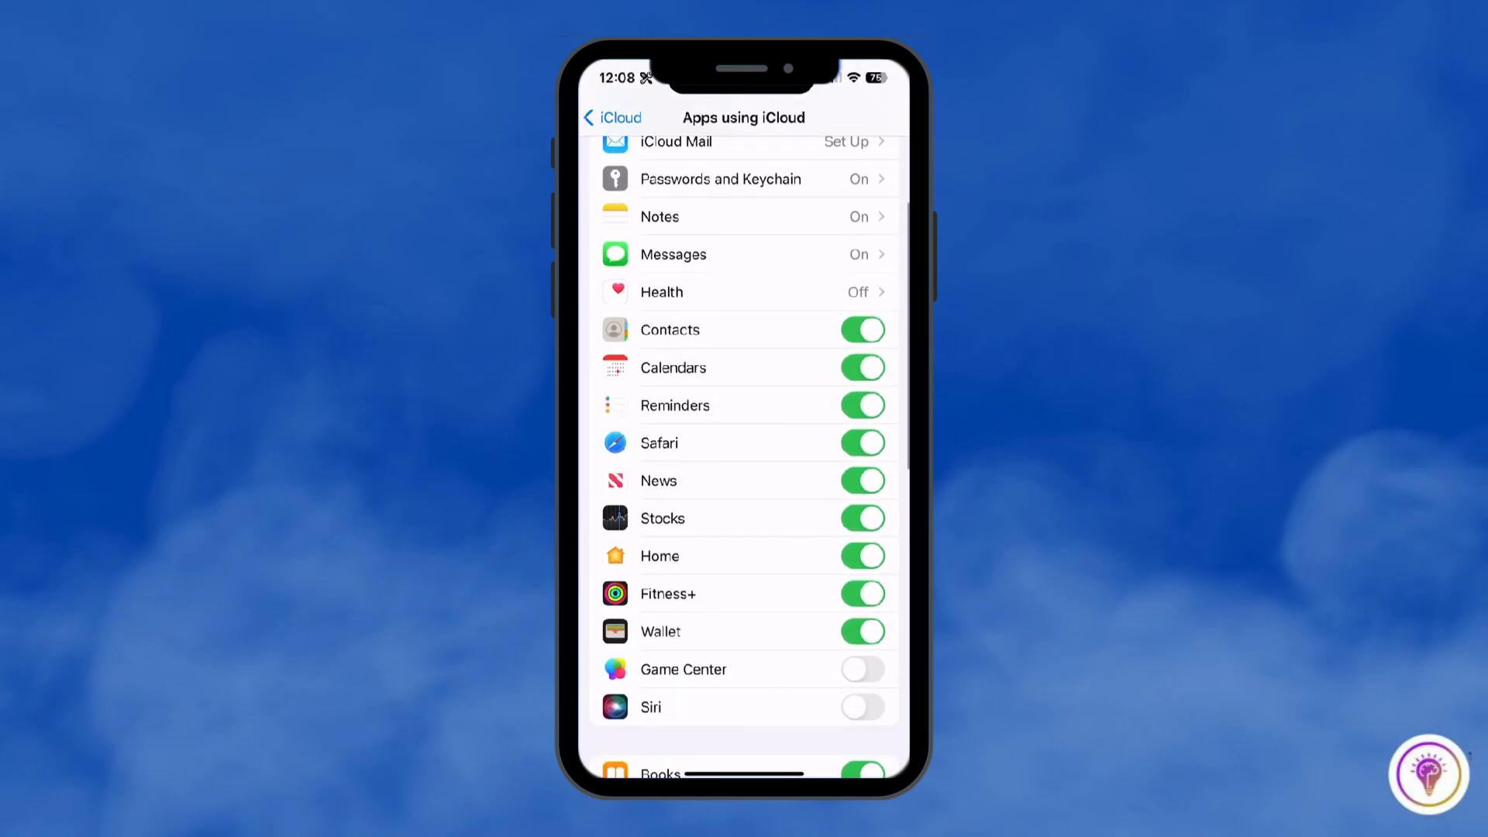
{"action": "scroll", "scroll_direction": "down", "scroll_amount": 3}
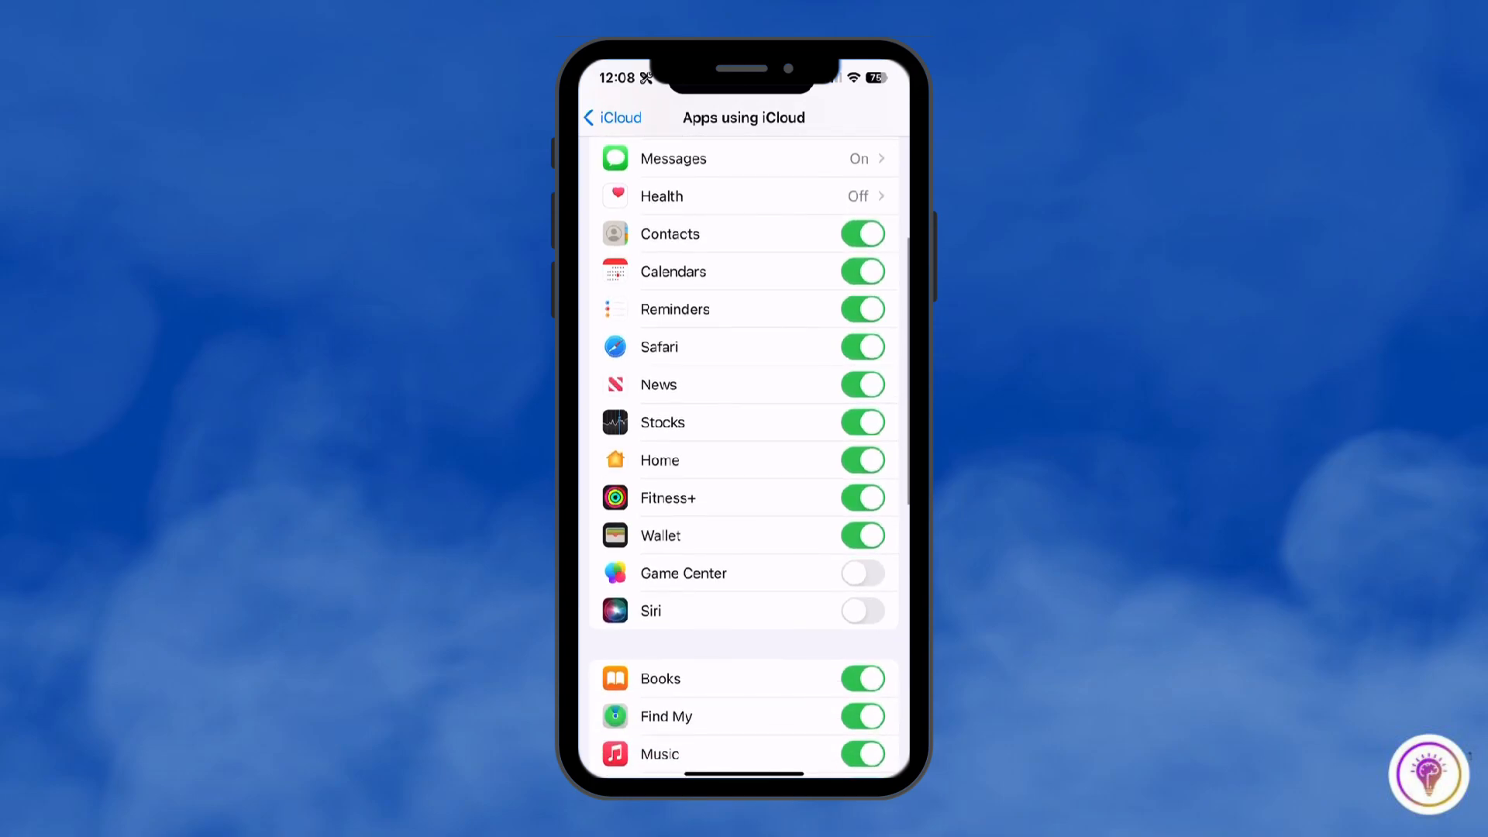
{"action": "scroll", "scroll_direction": "down", "scroll_amount": 3}
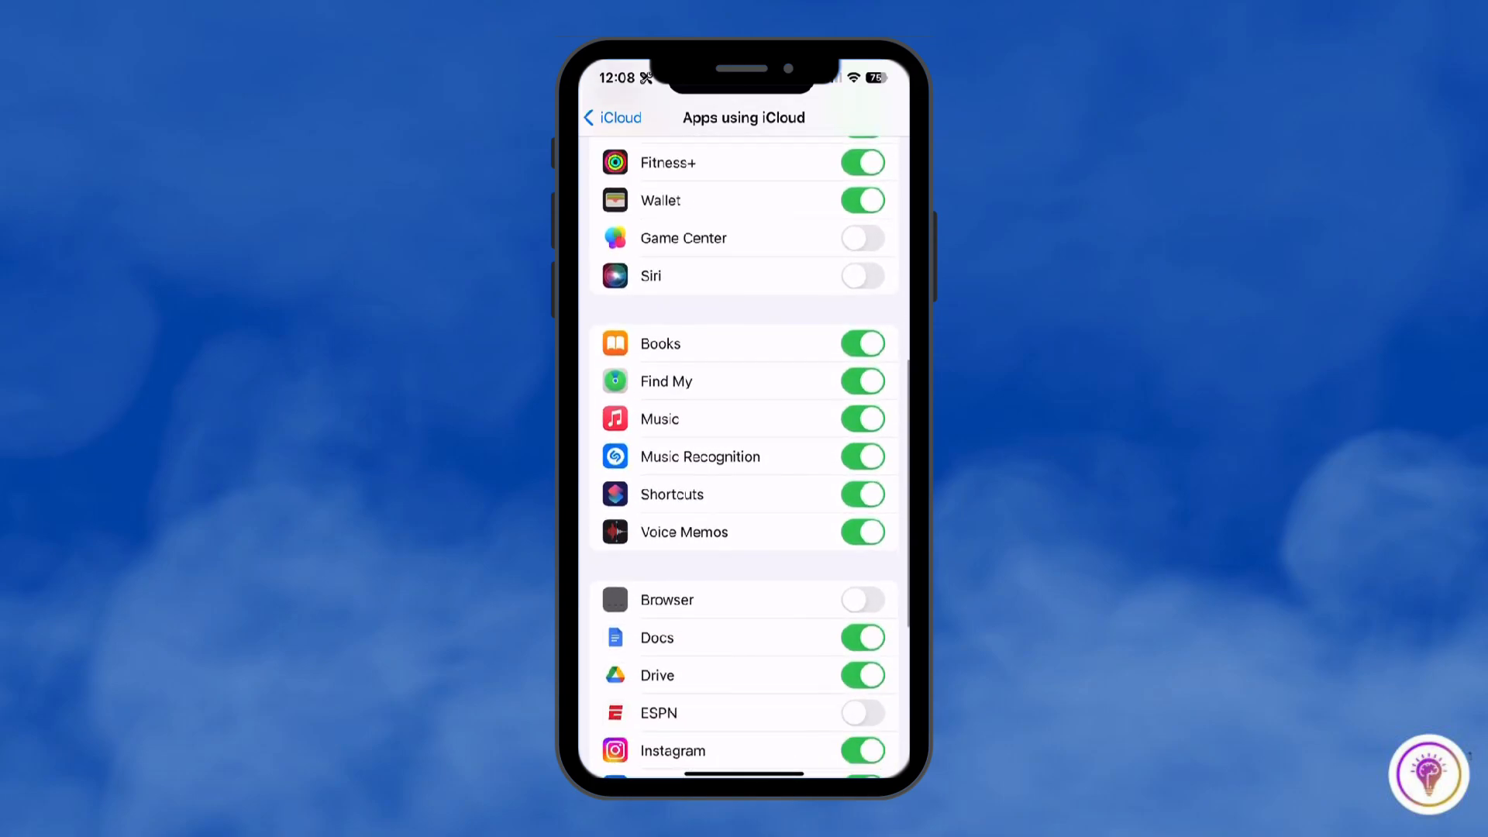
{"action": "scroll", "scroll_direction": "up", "scroll_amount": 3}
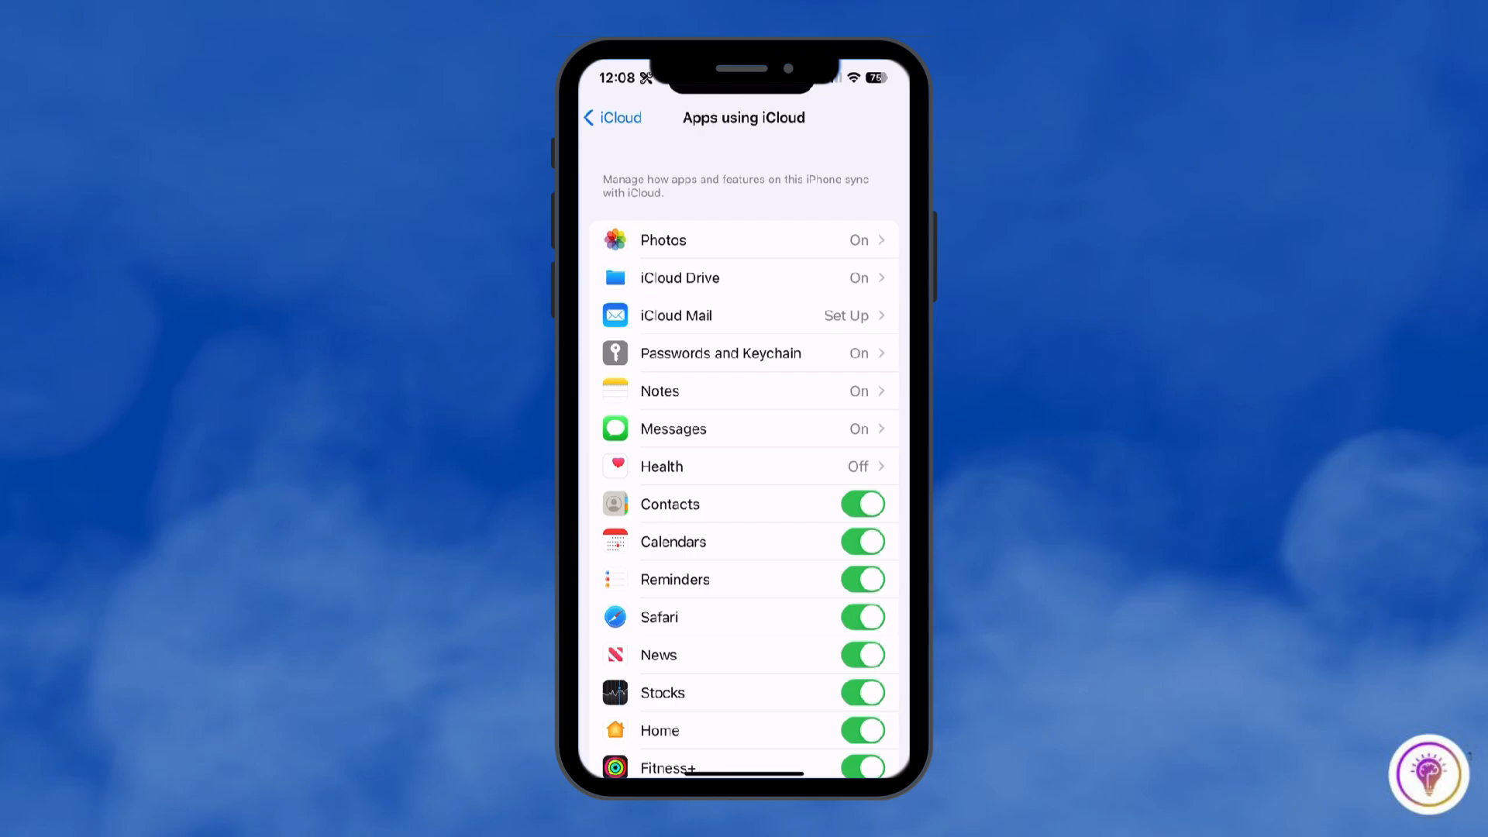
{"action": "left_click", "coordinate": [613, 118]}
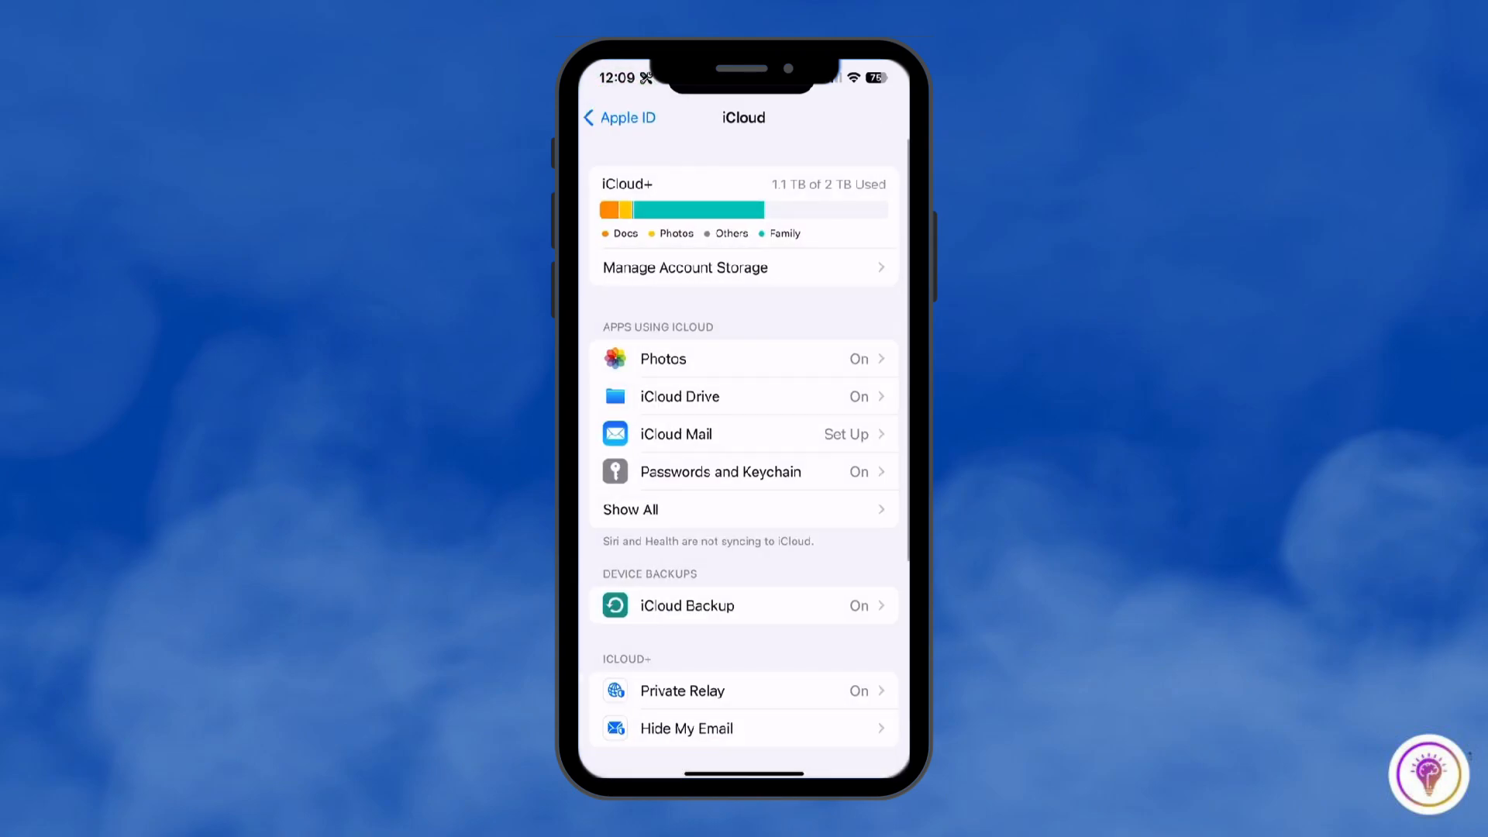